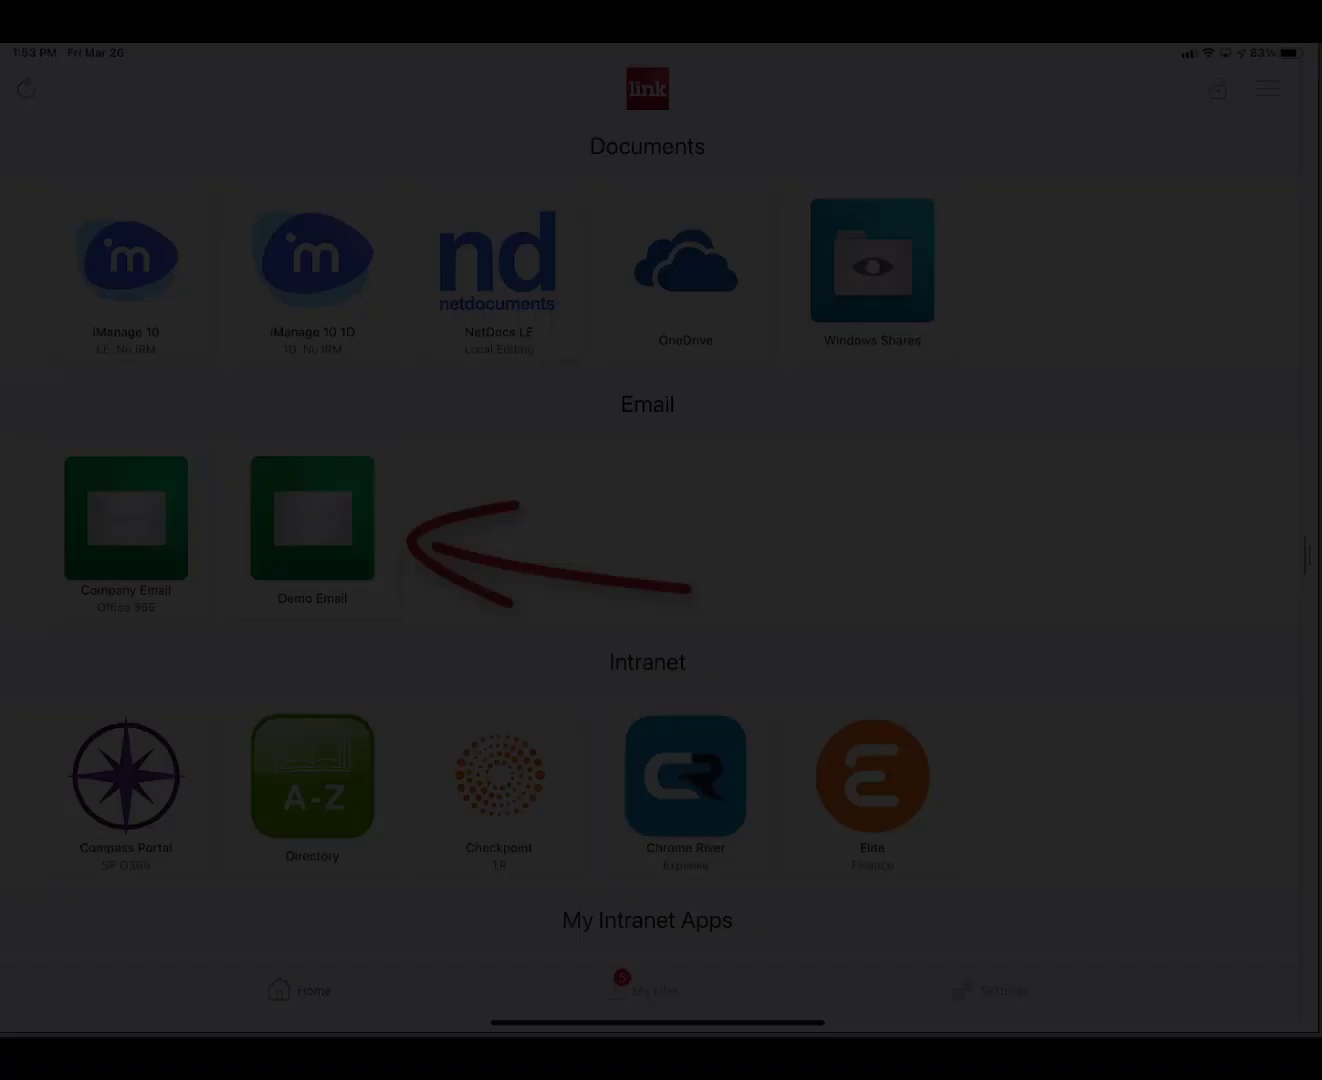
Step: Open the Demo Email tile from the LINK home screen
click(311, 517)
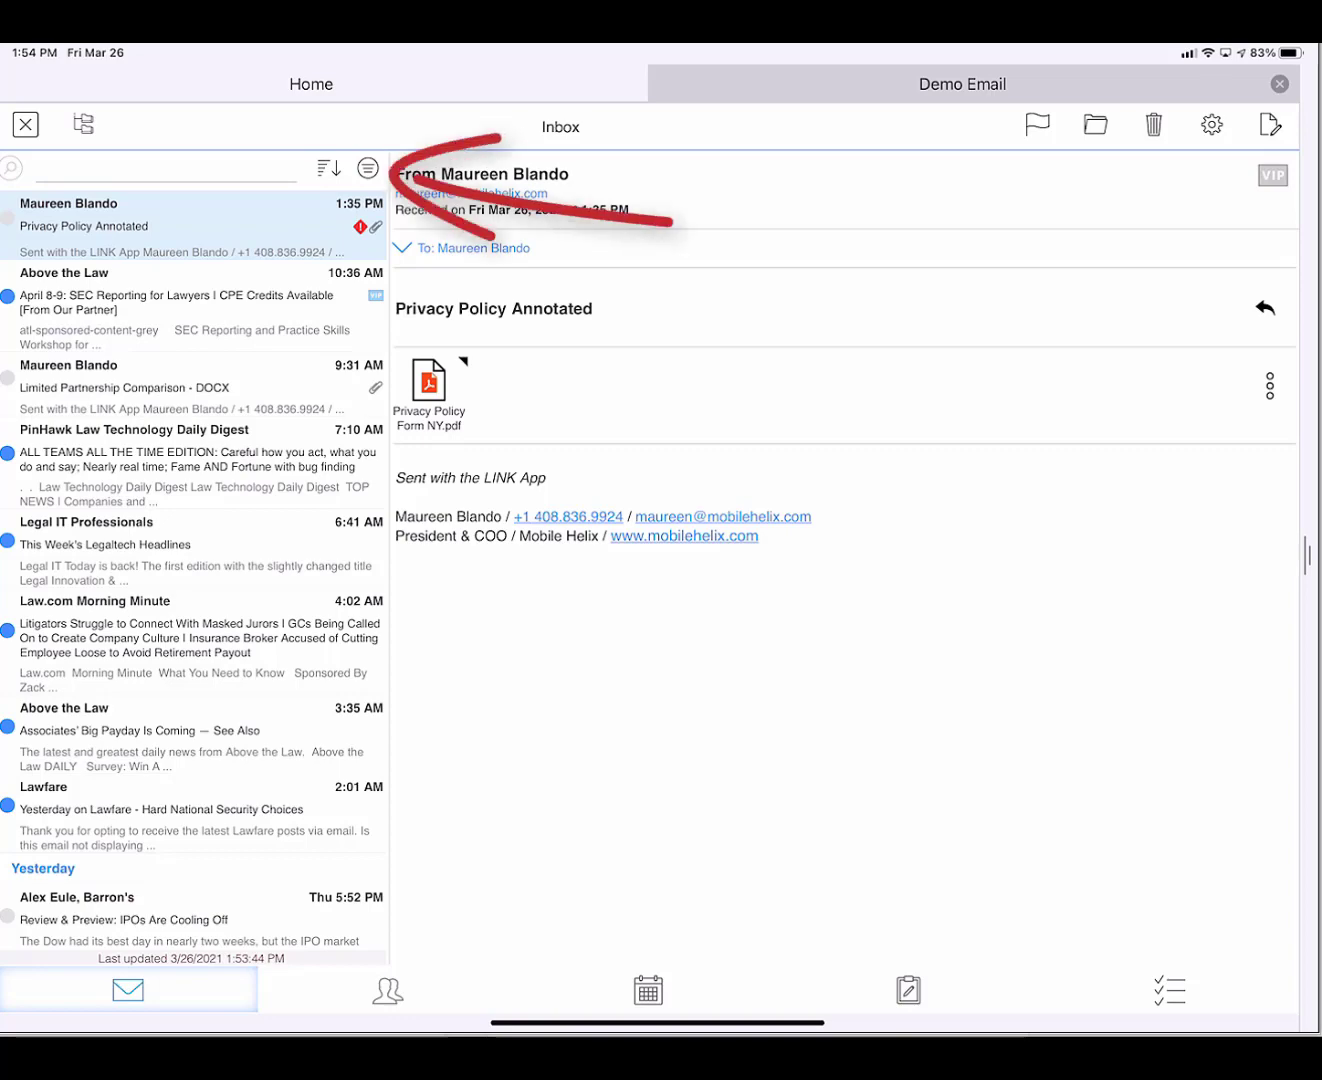
Step: Filter the inbox and open the IP Assignment and Transfer Agreement.nrl attachment
click(367, 167)
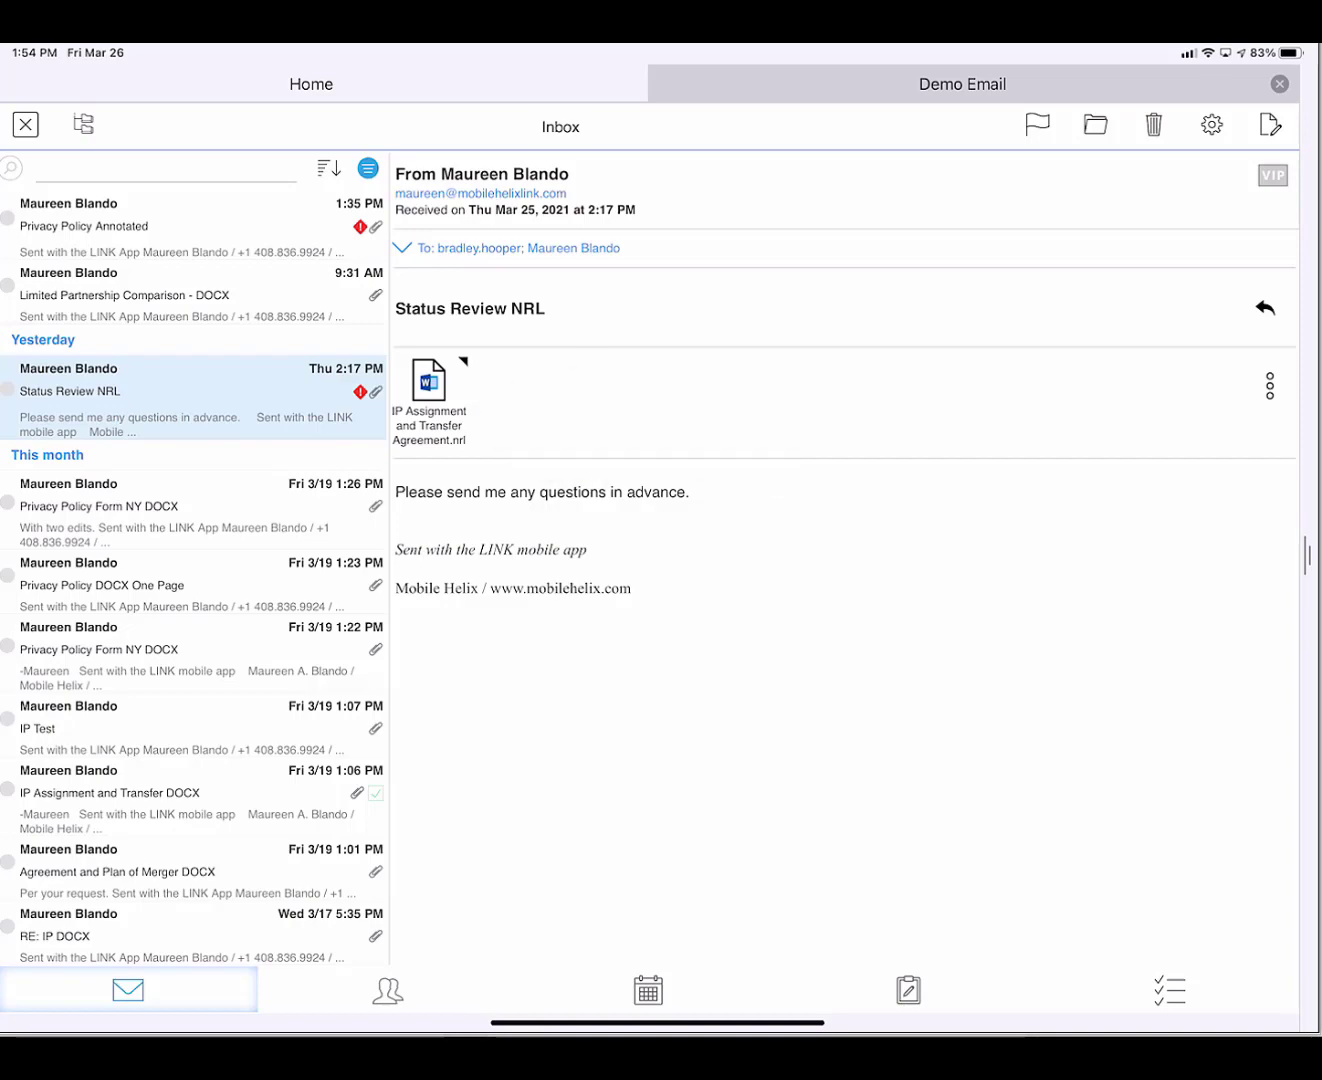
click(429, 385)
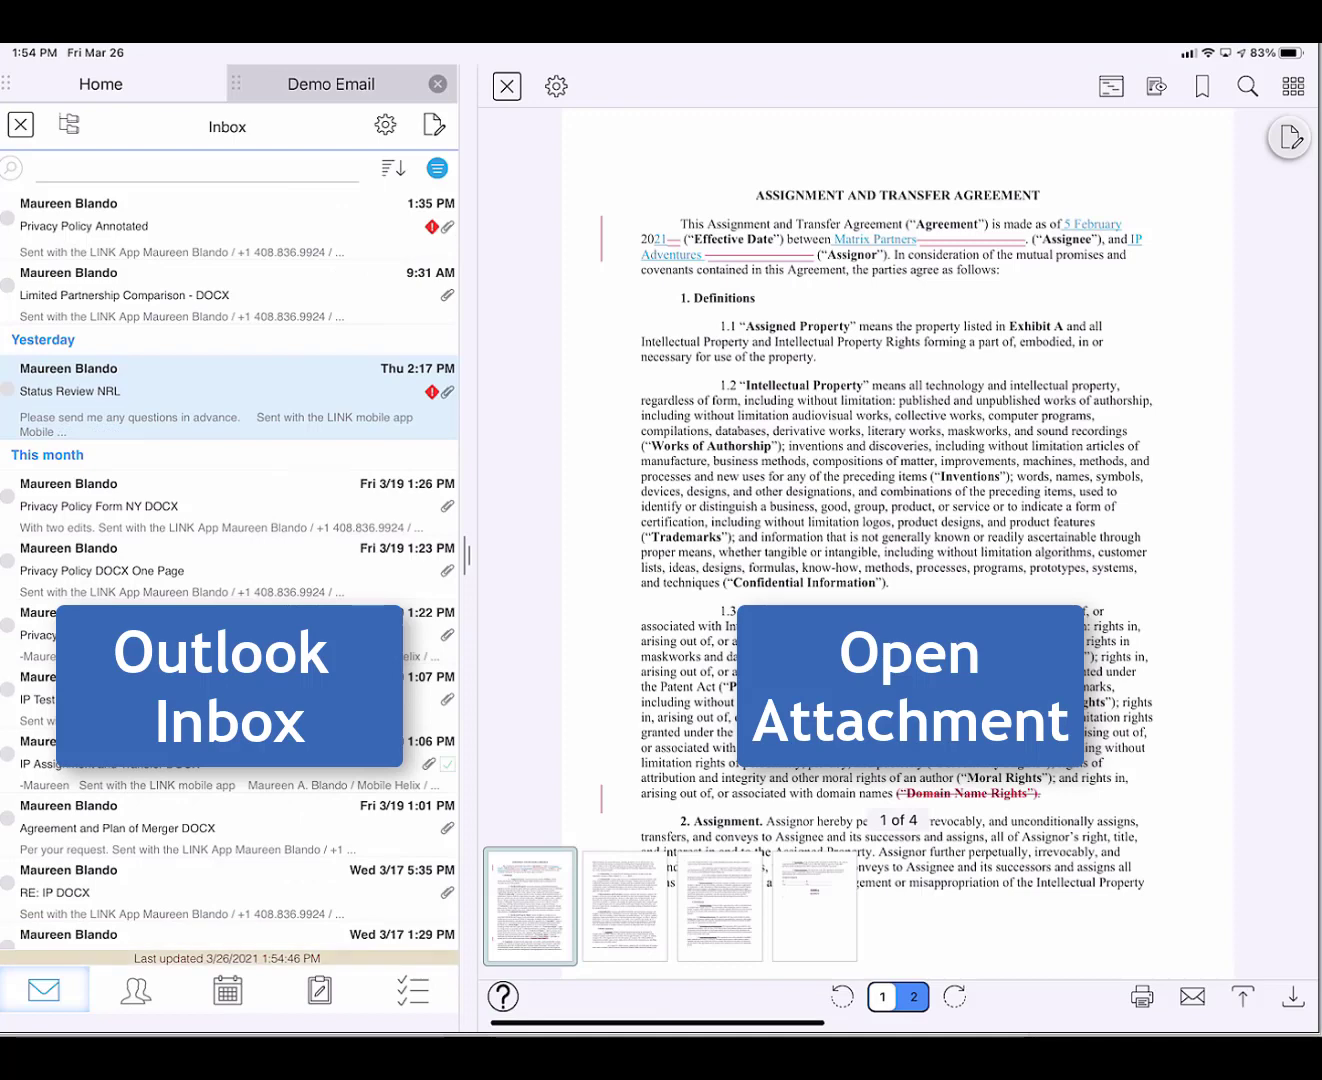